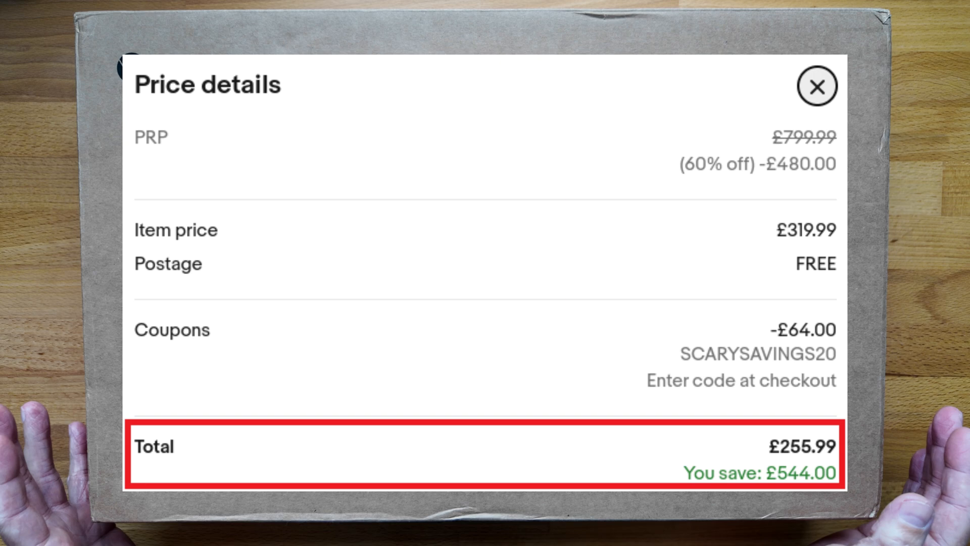
Bring up the quick settings panel over the guest session
click(817, 86)
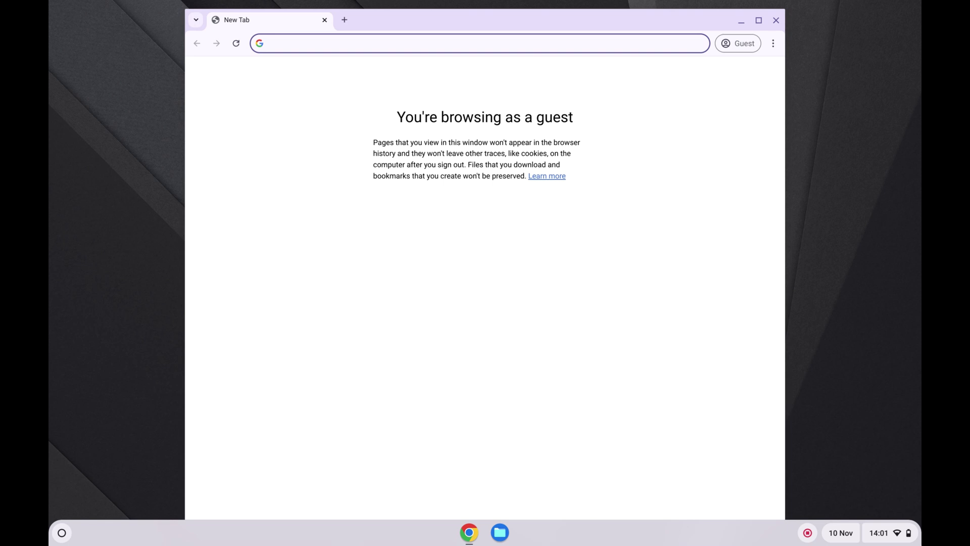
Reach the About ChromeOS page from quick settings, showing version 129.0.6668.99
click(886, 533)
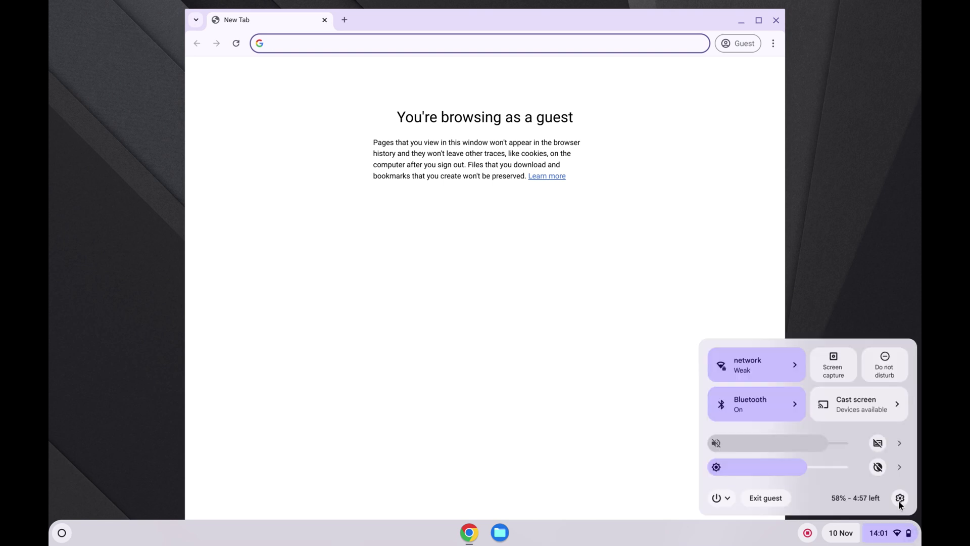
click(899, 498)
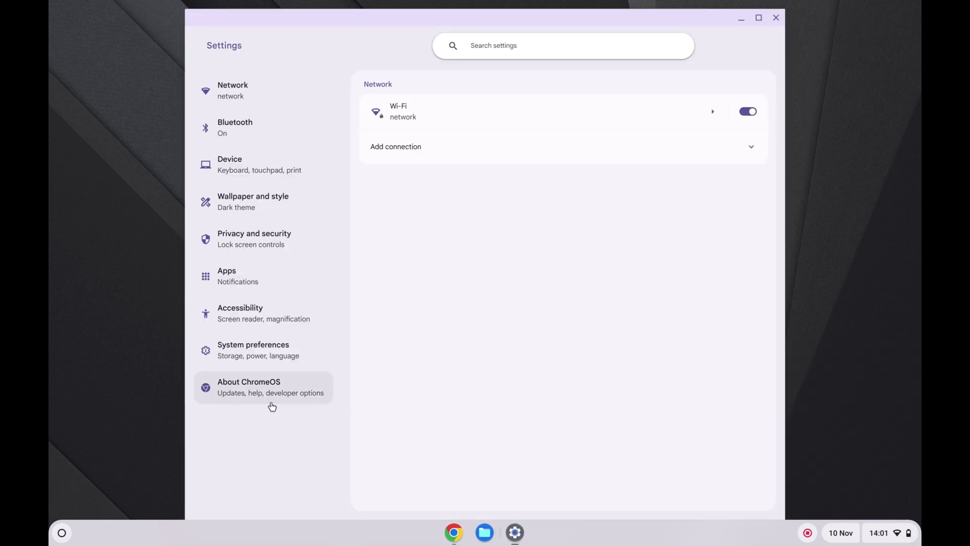
click(262, 387)
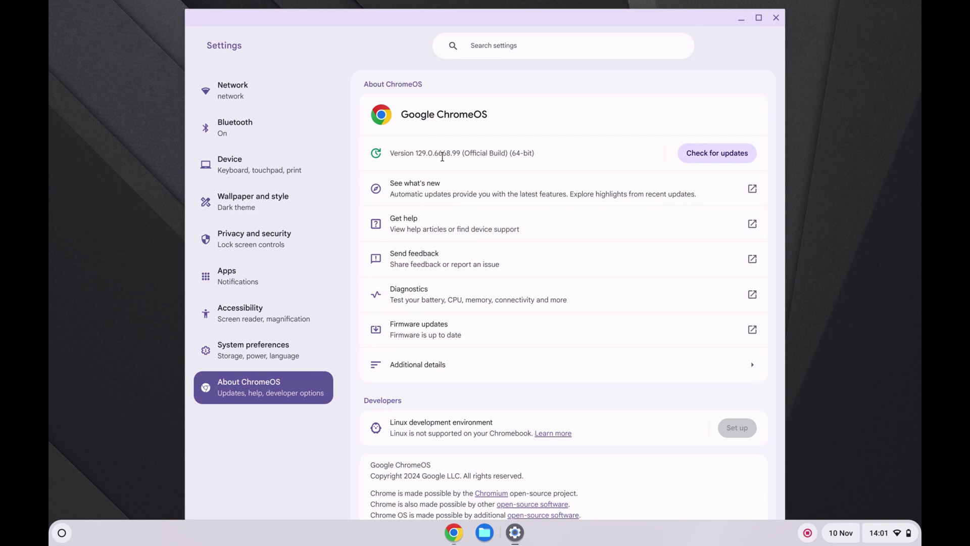
mouse_move(621, 168)
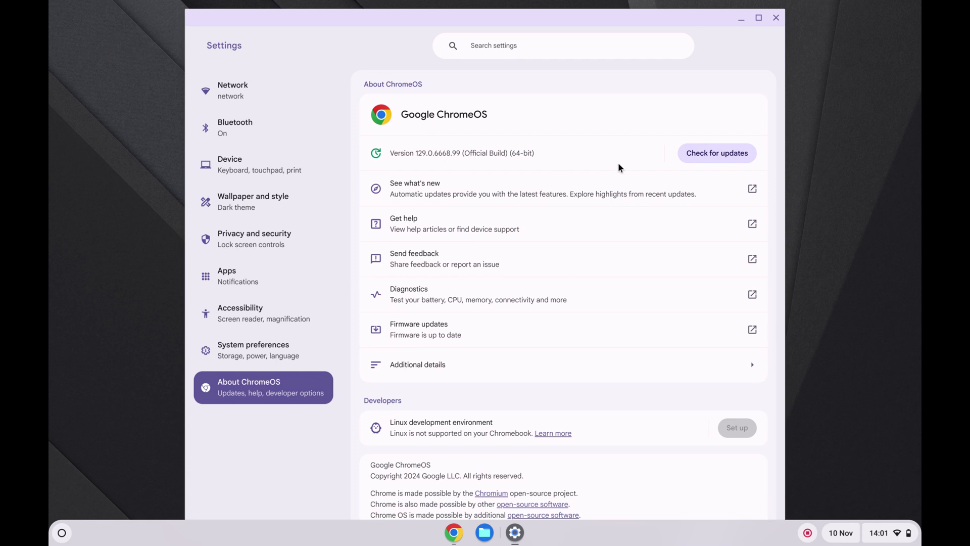
Start checking for a ChromeOS update from the About page
click(716, 153)
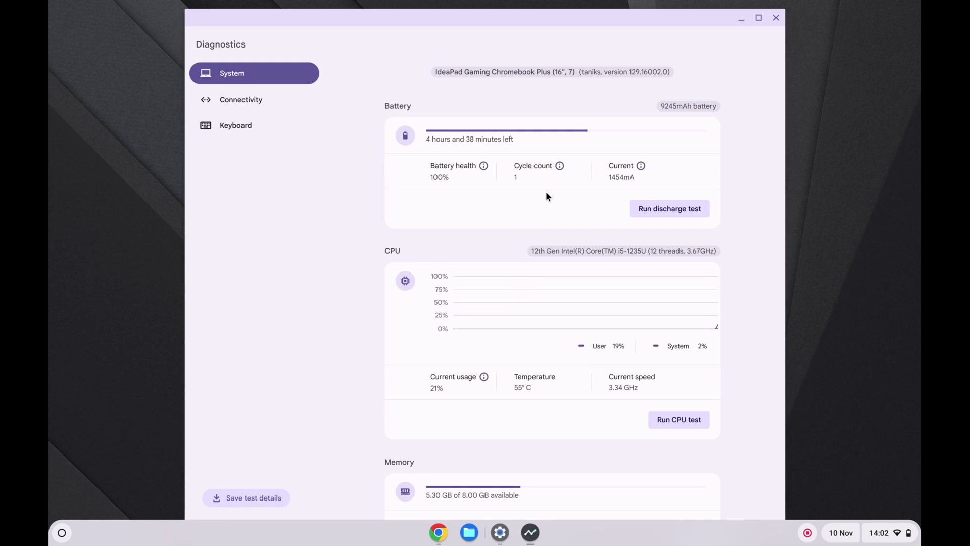
mouse_move(511, 162)
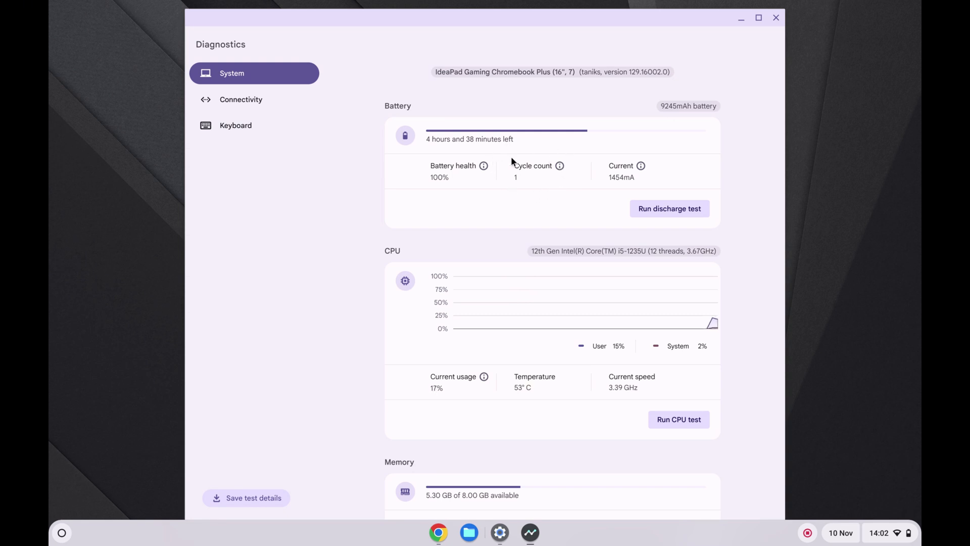
mouse_move(493, 173)
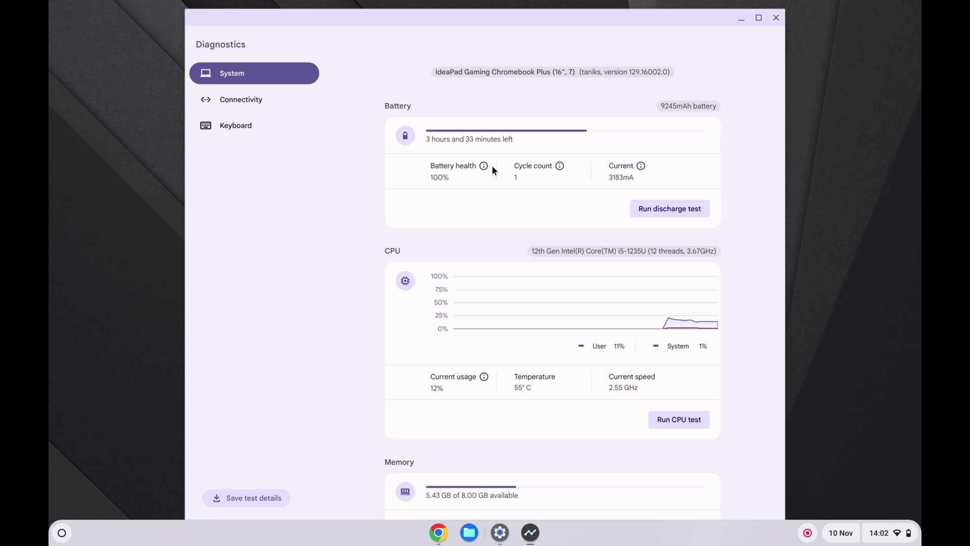
mouse_move(614, 71)
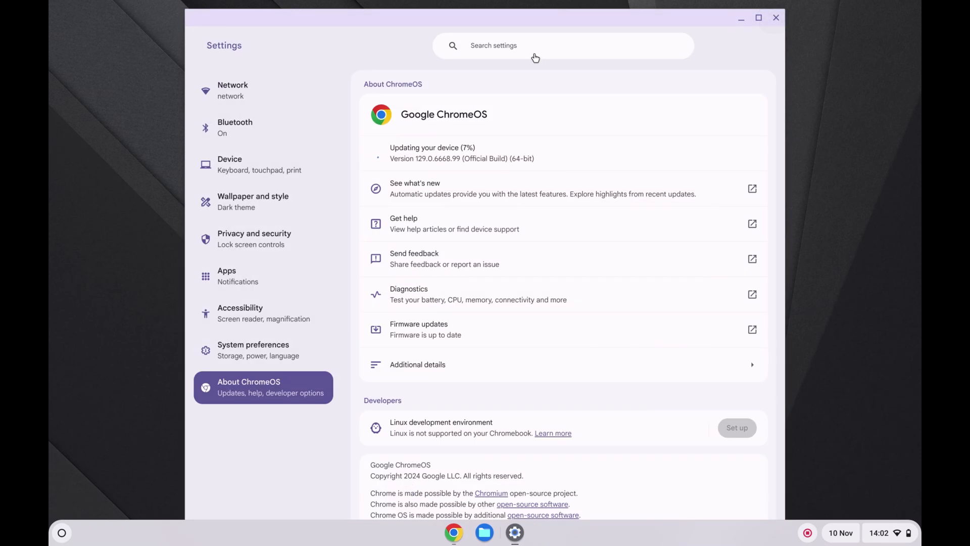
Find Display via settings search and set display and text size to smallest (2560 x 1600)
text(displa)
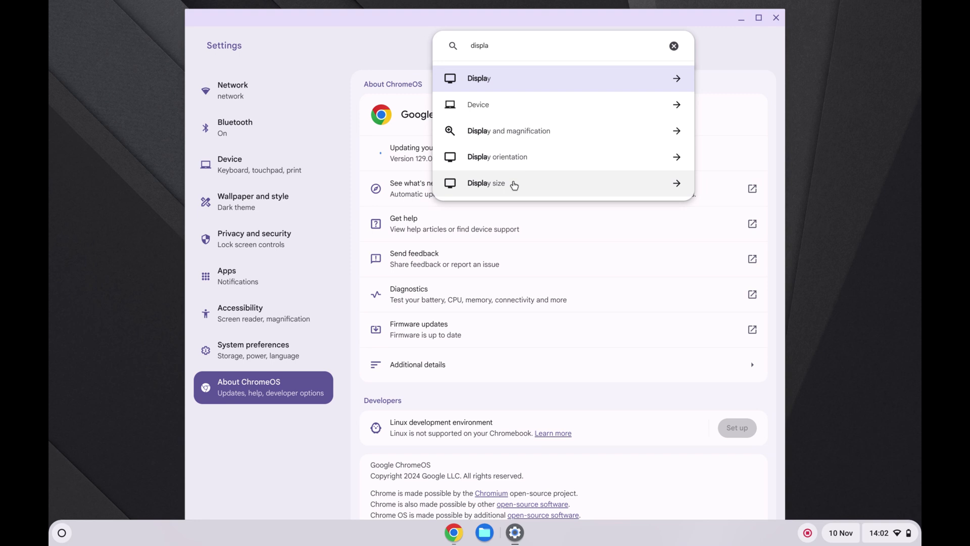
click(478, 78)
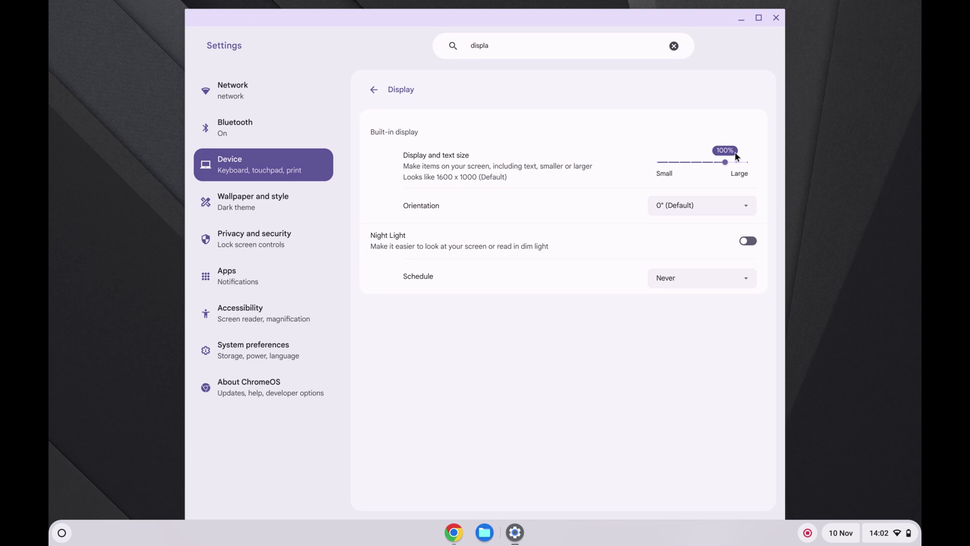
drag(724, 162, 657, 161)
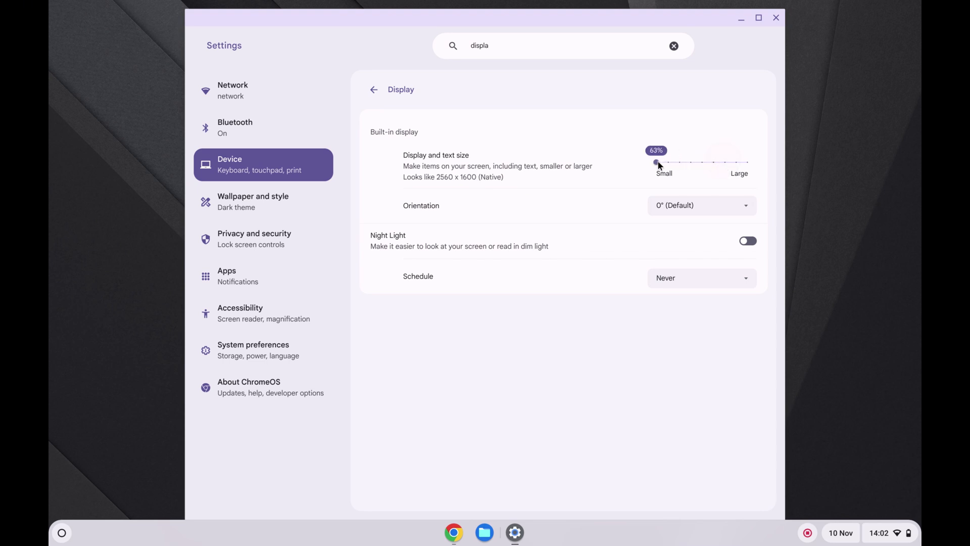
Return to the Network page with the search cleared and close the Settings window
click(758, 17)
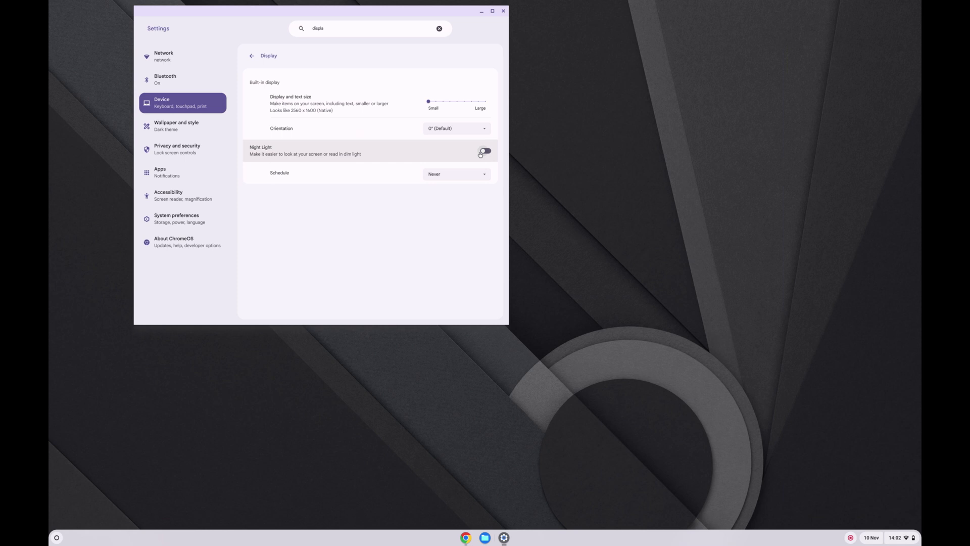
click(484, 150)
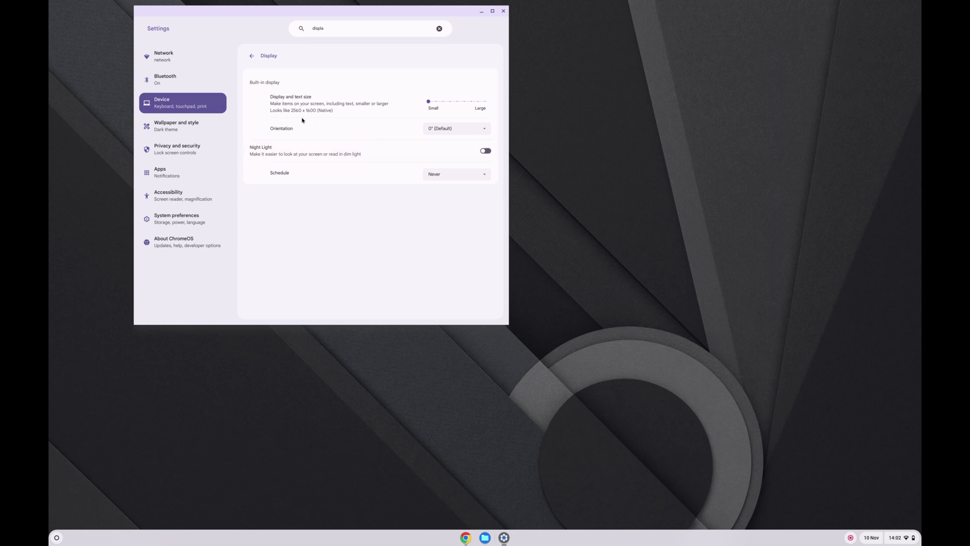
mouse_move(305, 115)
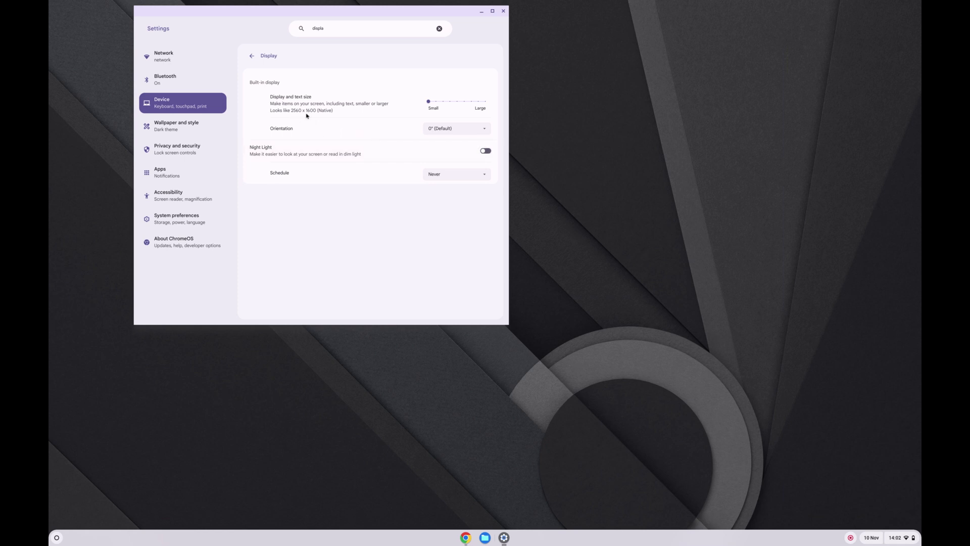
mouse_move(309, 116)
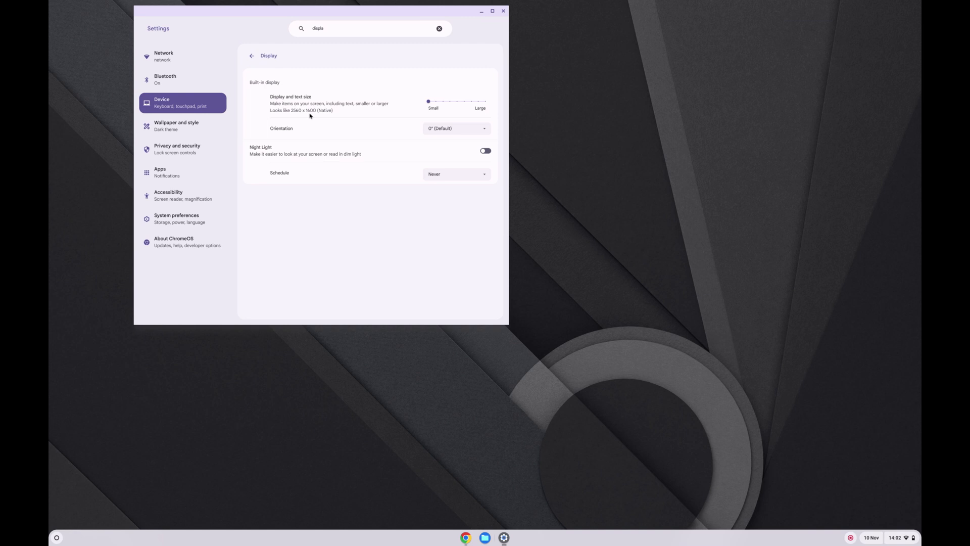
mouse_move(405, 128)
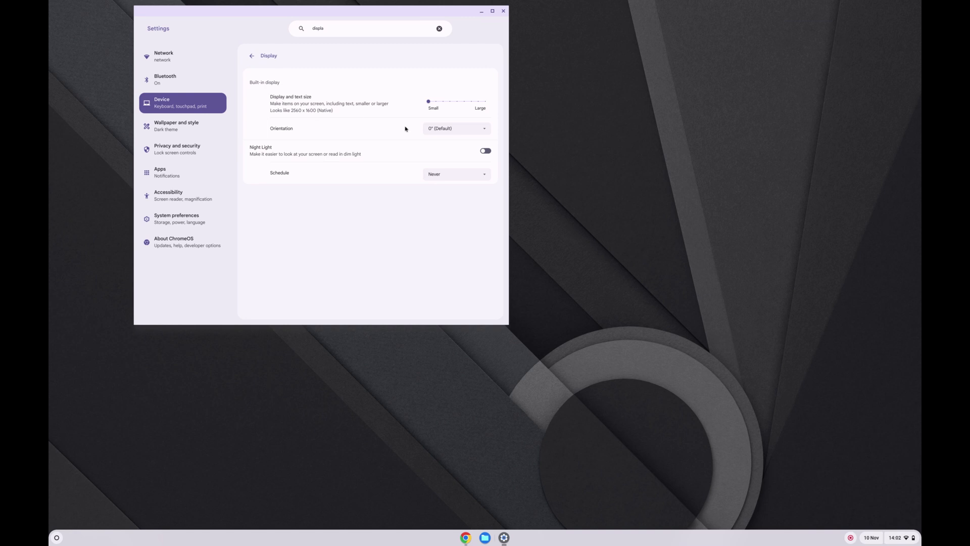
mouse_move(503, 10)
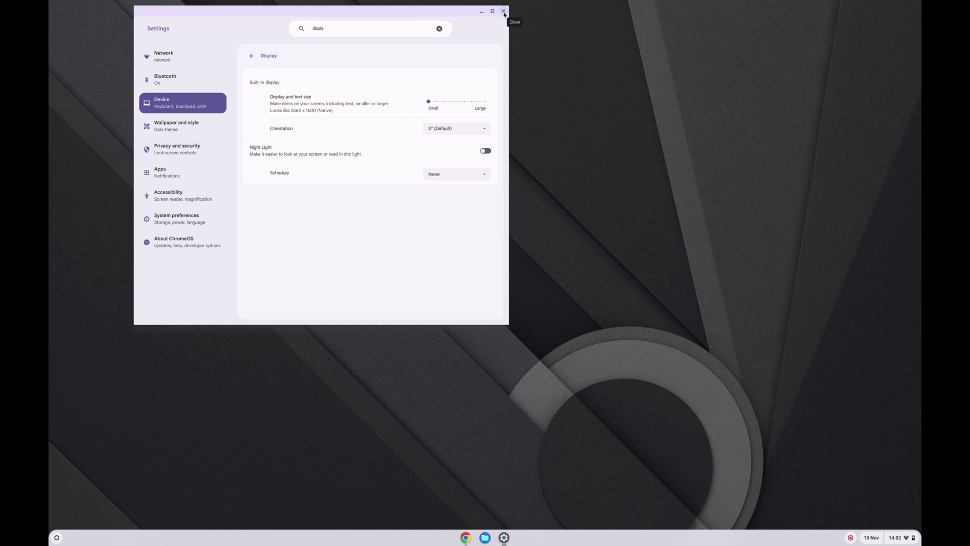
click(503, 11)
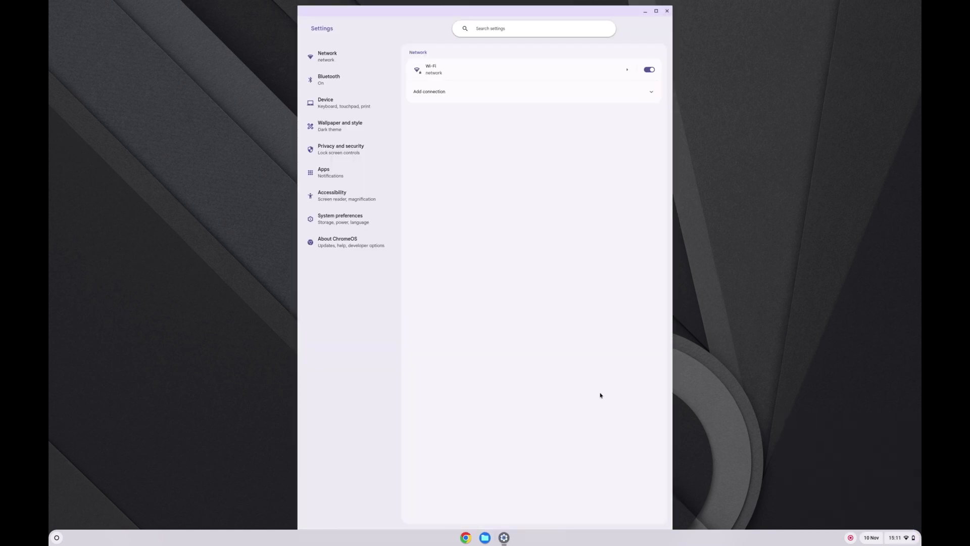
Show About ChromeOS additional details: stable channel, automatic updates until June 2032
click(338, 241)
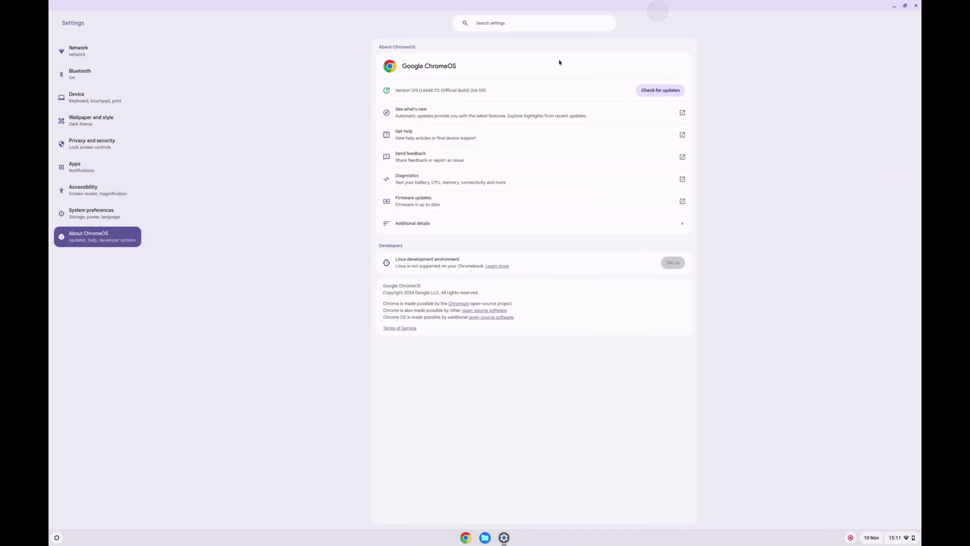
click(412, 223)
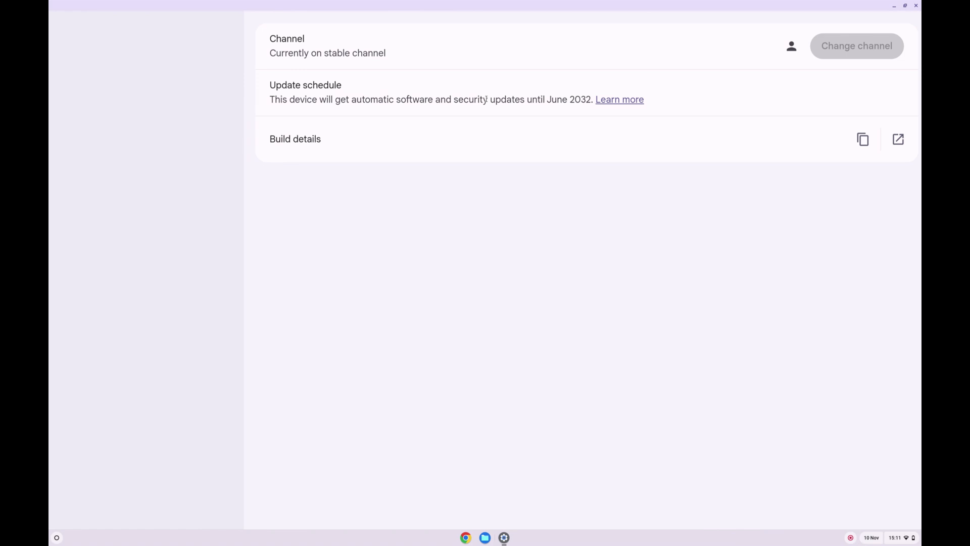
mouse_move(532, 111)
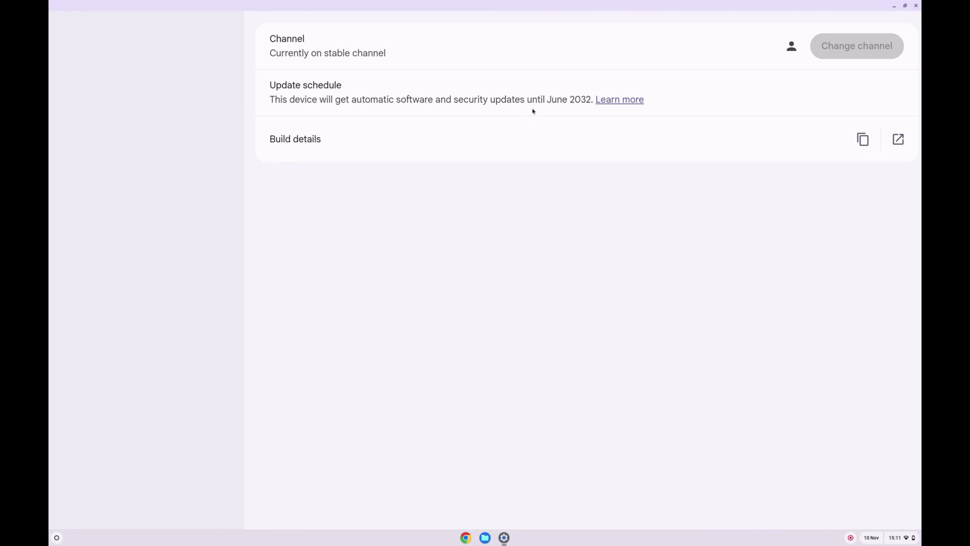
mouse_move(574, 111)
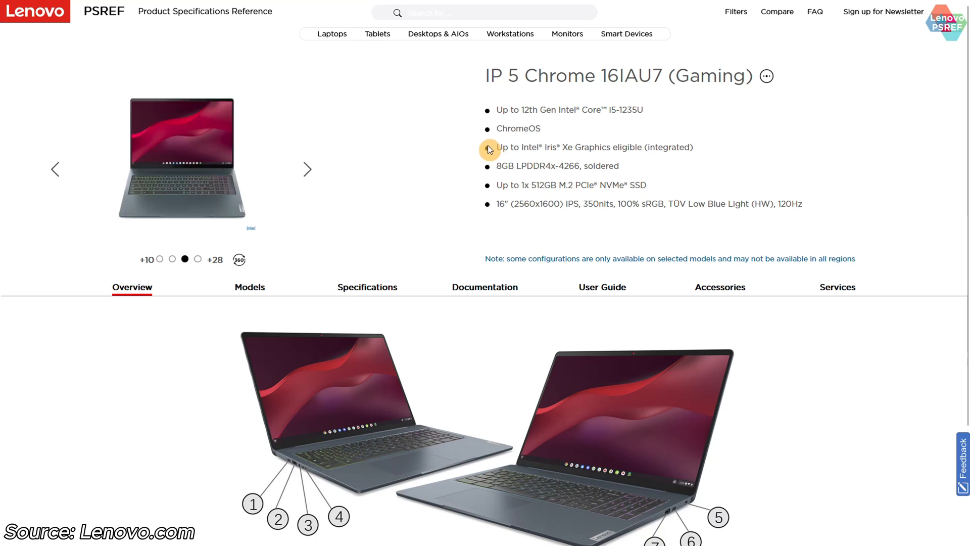
Cycle through the IP 5 Chrome 16IAU7 (Gaming) product images on Lenovo PSREF
click(307, 168)
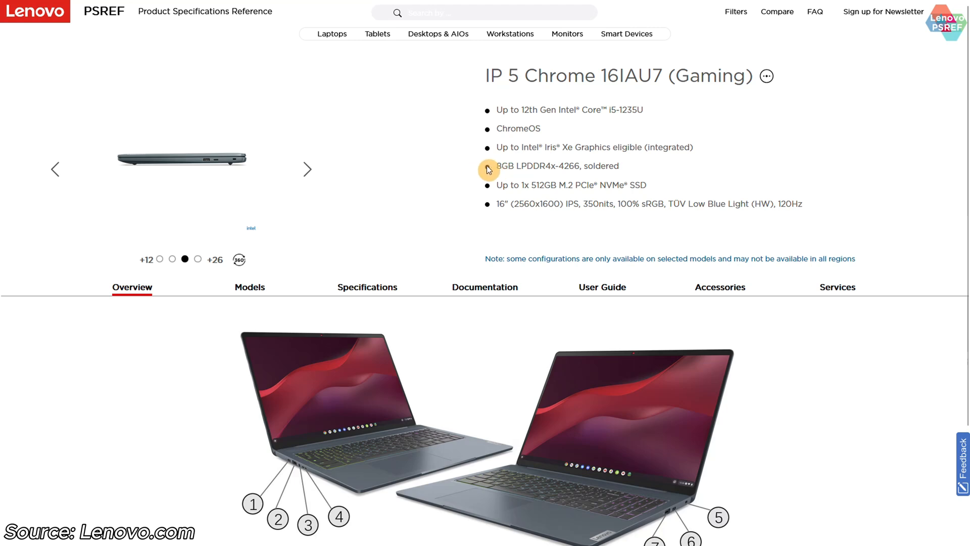
click(308, 169)
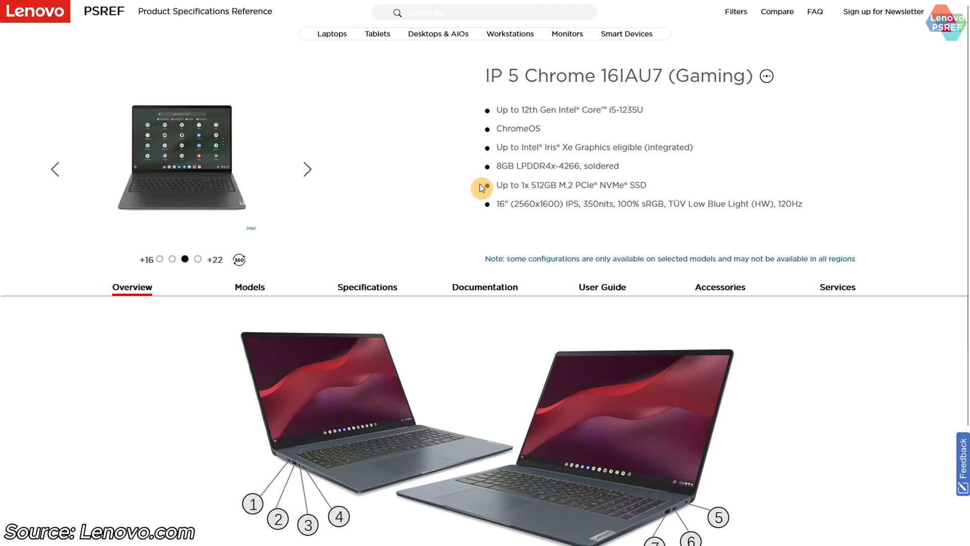
click(307, 169)
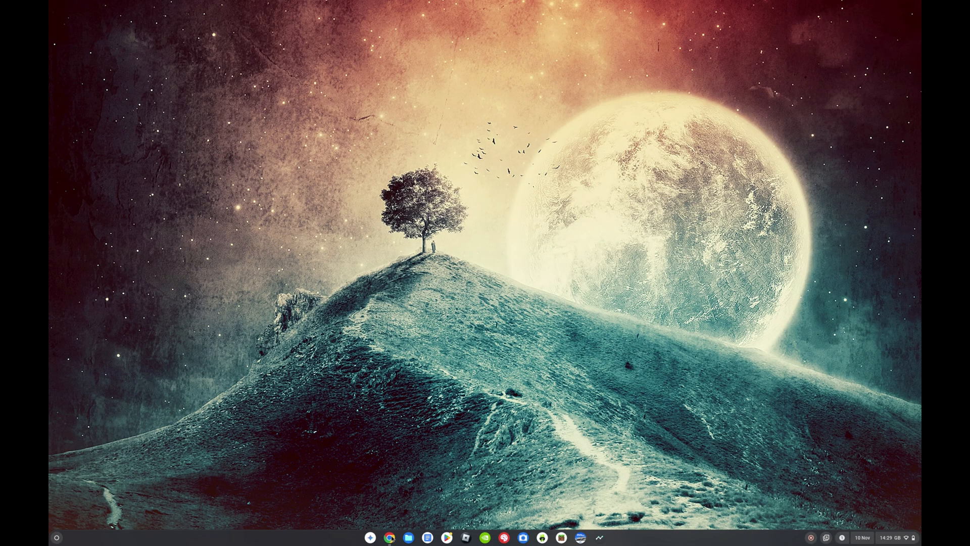
Browse down the MergeDroid YouTube channel's Videos listing
click(388, 536)
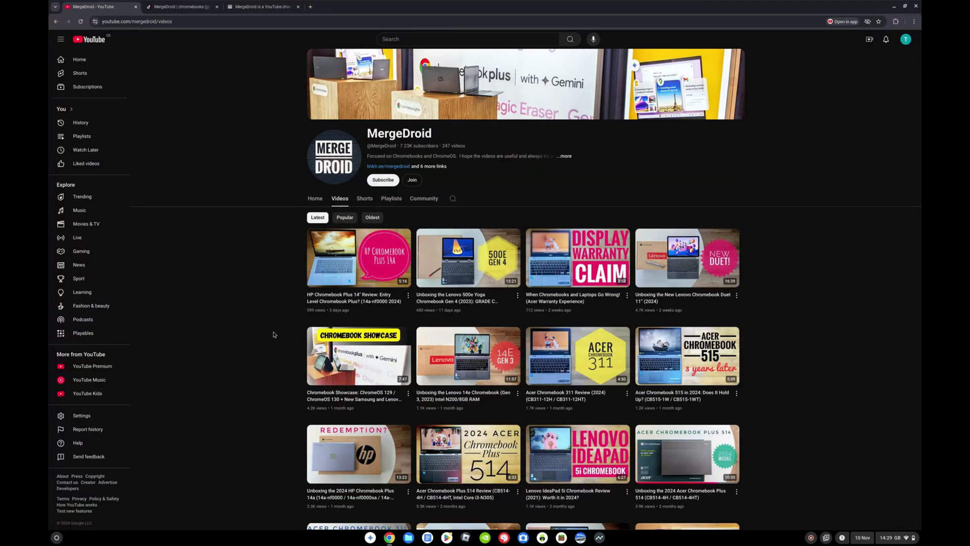
scroll(down, 3)
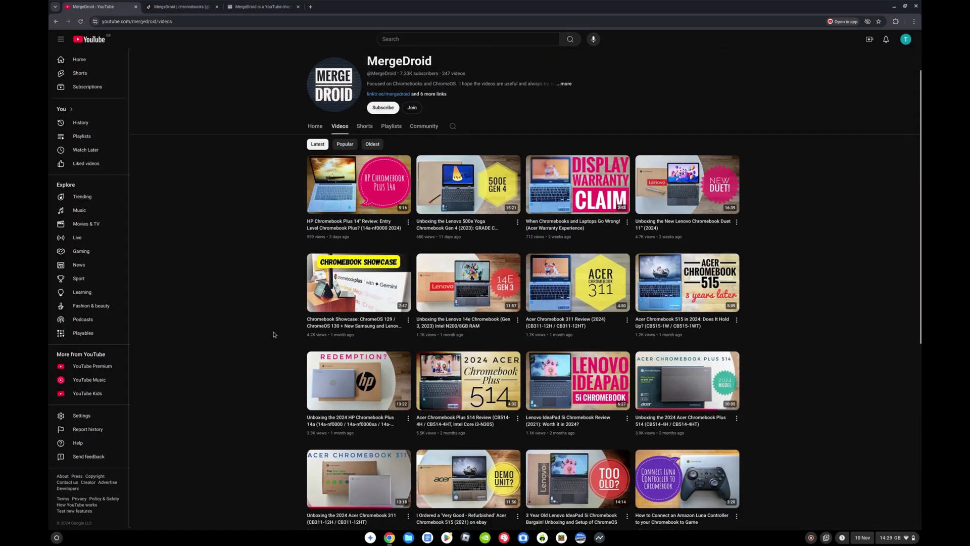
scroll(down, 3)
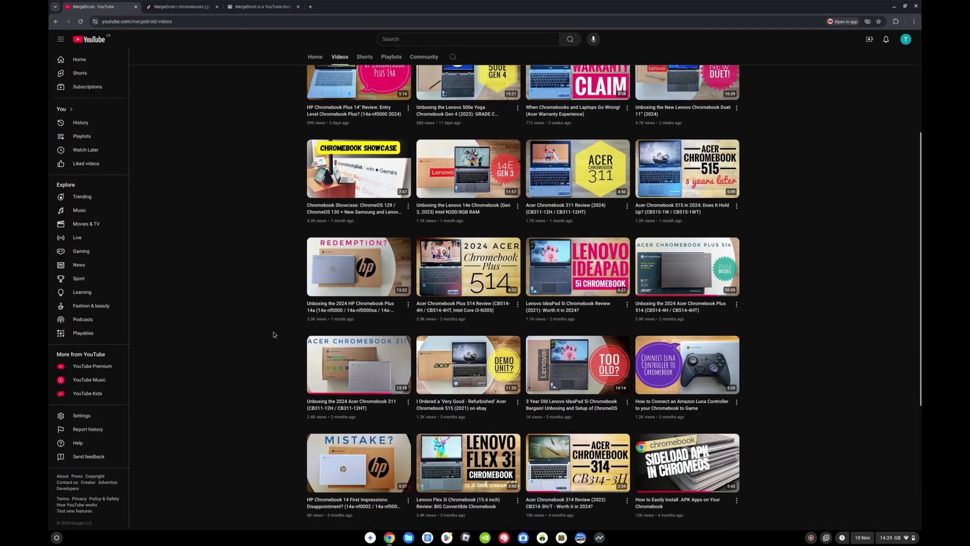
scroll(down, 3)
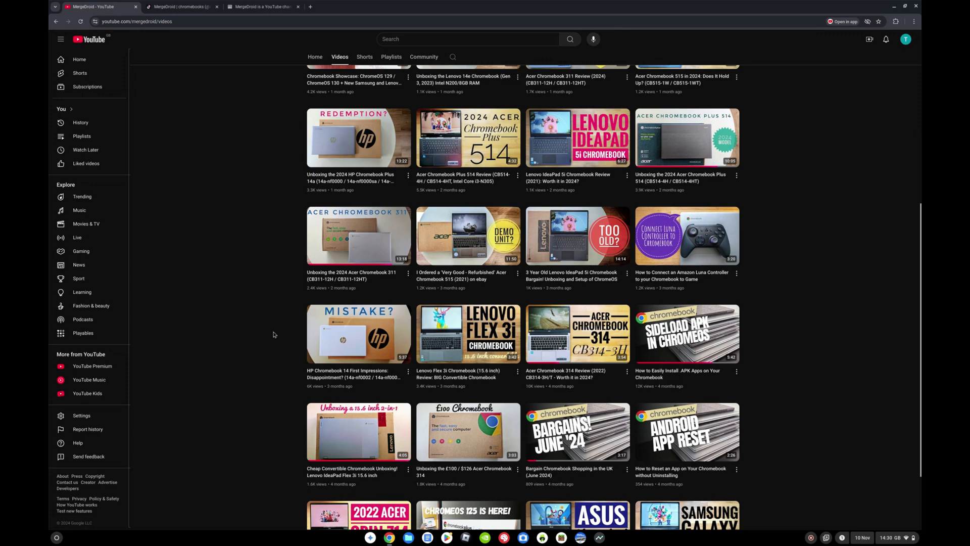
scroll(down, 3)
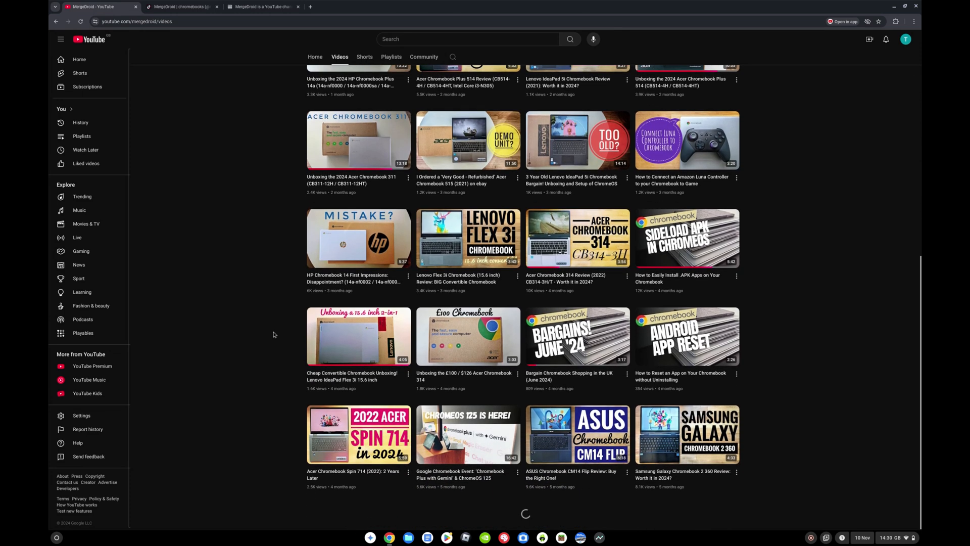
scroll(down, 3)
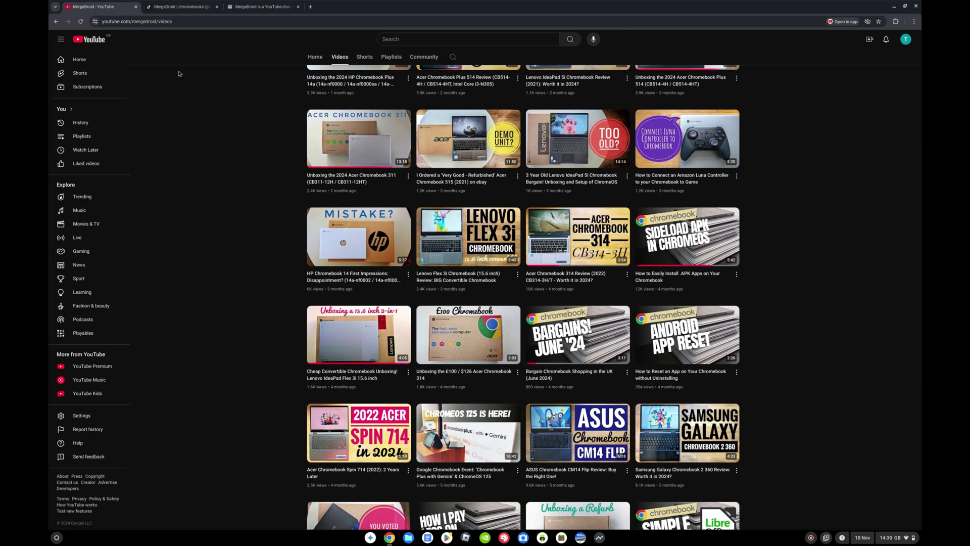
Switch to the MergeDroid TikTok profile and browse down its posts
click(180, 7)
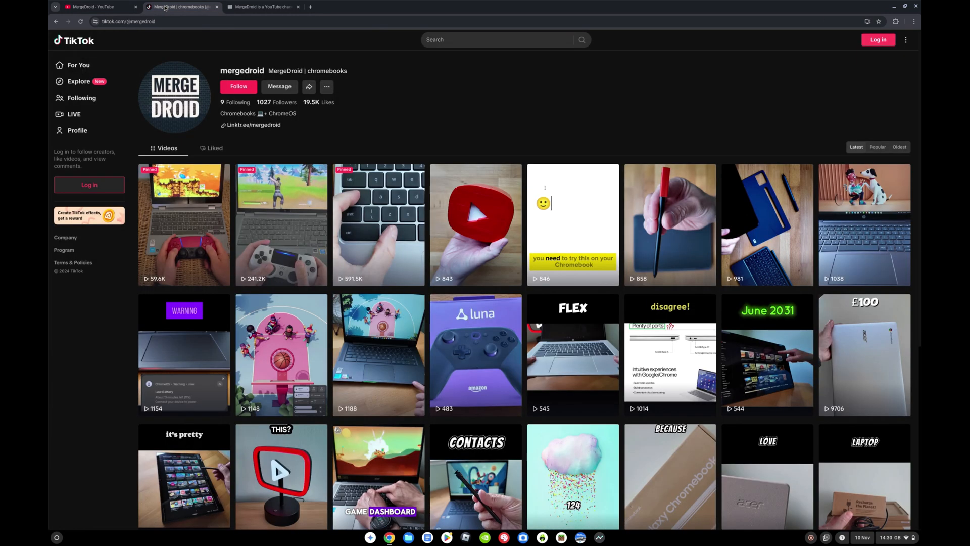
scroll(down, 3)
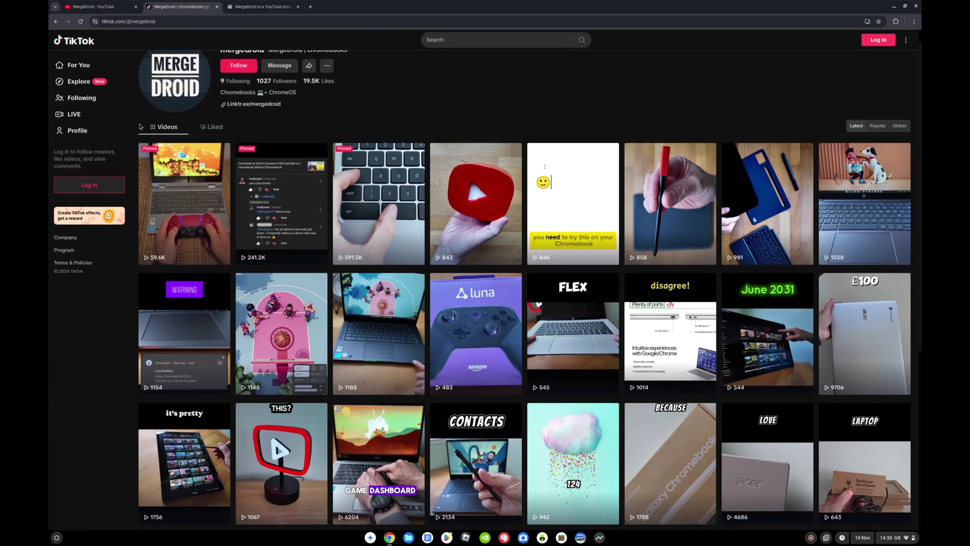
scroll(down, 3)
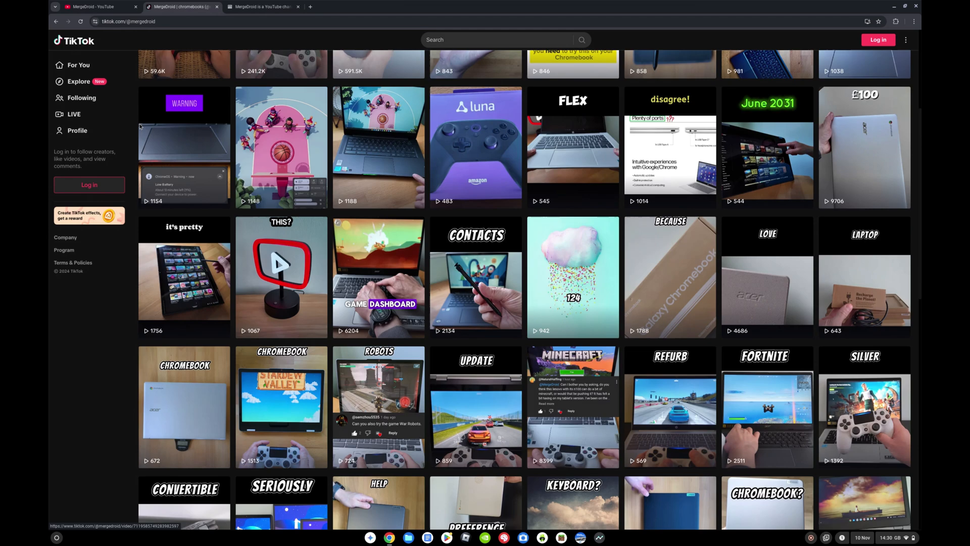
scroll(down, 3)
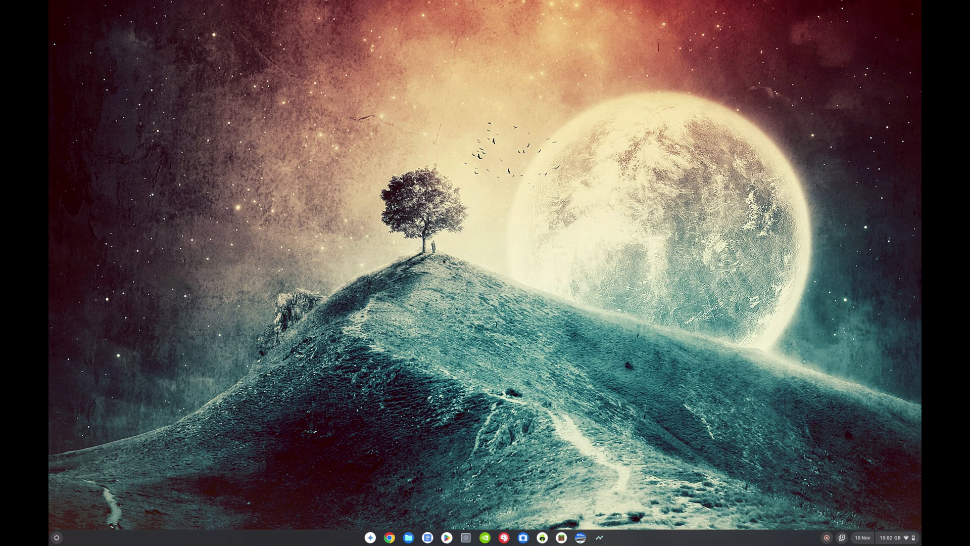
Launch Wallpaper & style from the desktop's Set wallpaper and style option
right_click(489, 266)
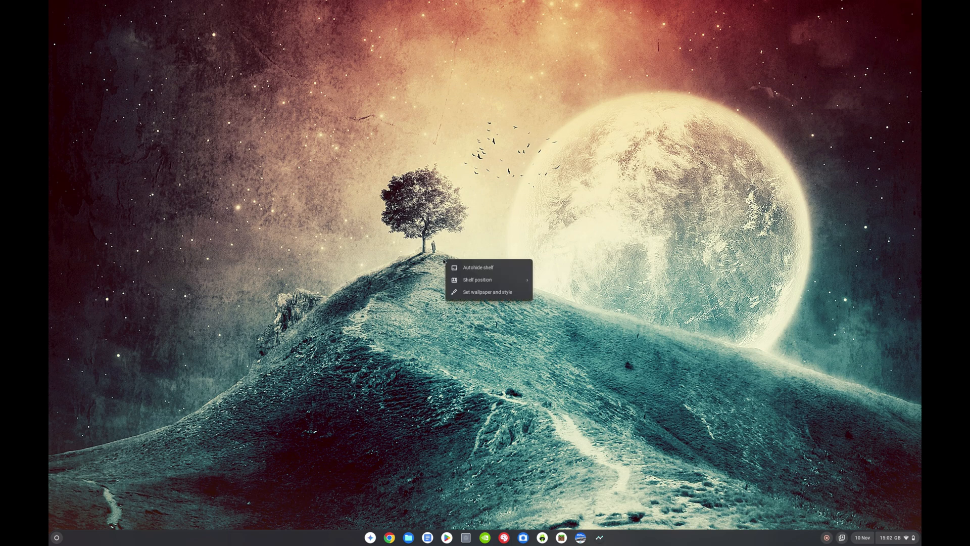
mouse_move(478, 291)
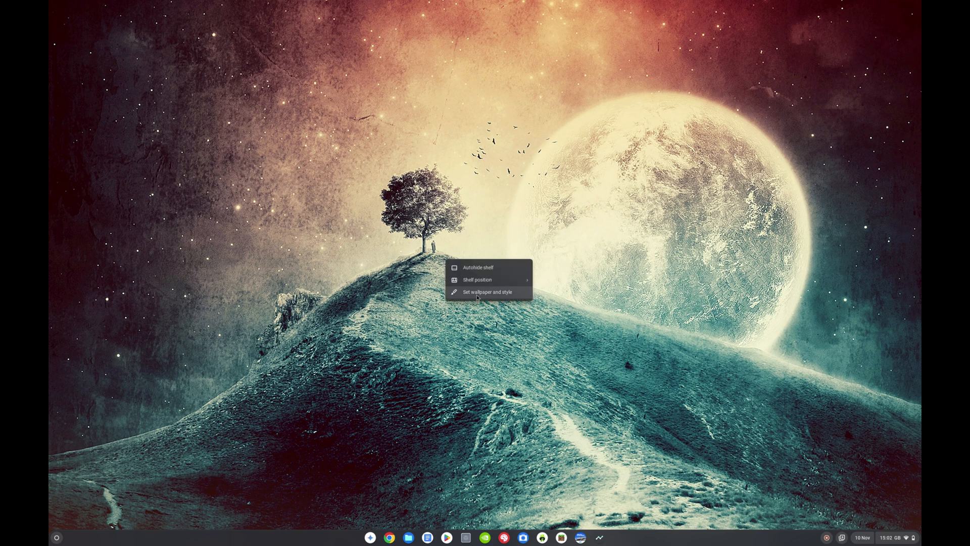
click(487, 291)
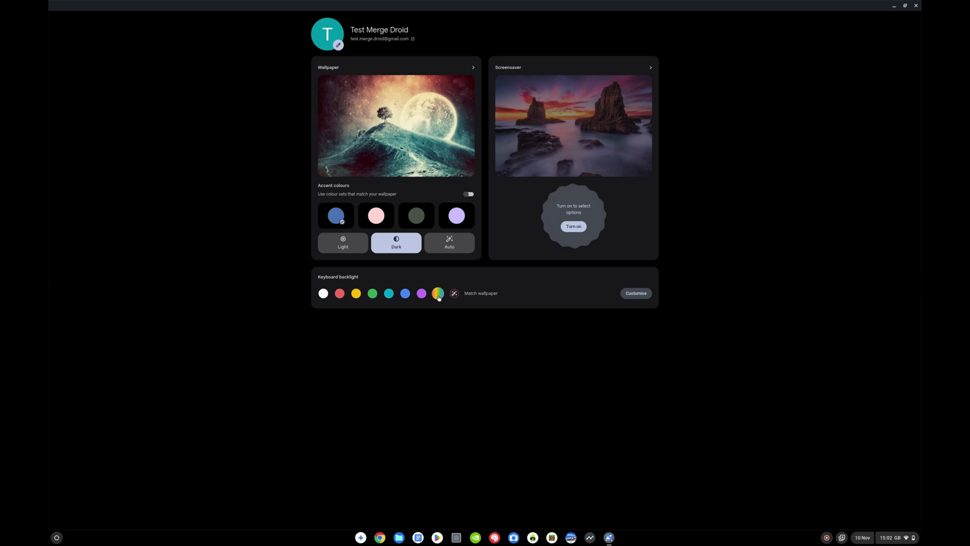
mouse_move(466, 293)
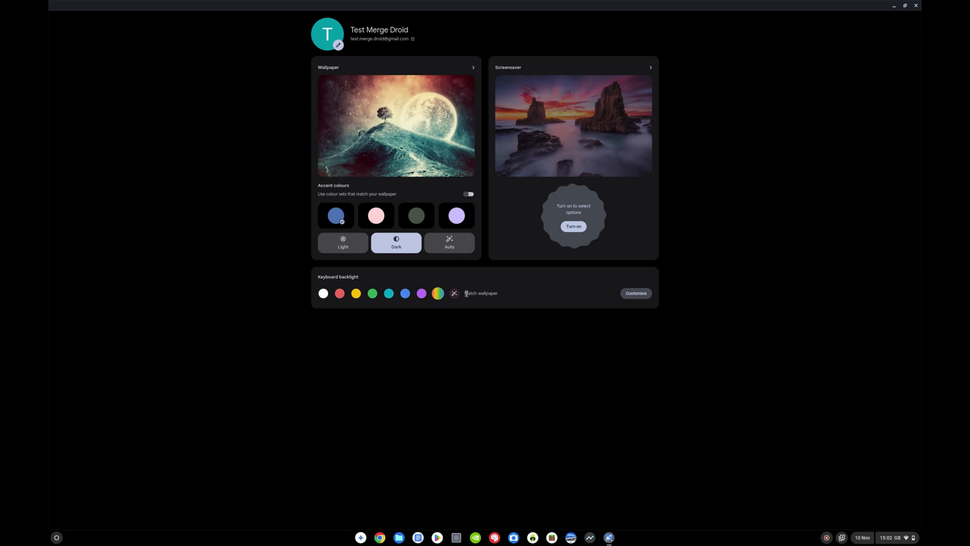
mouse_move(530, 297)
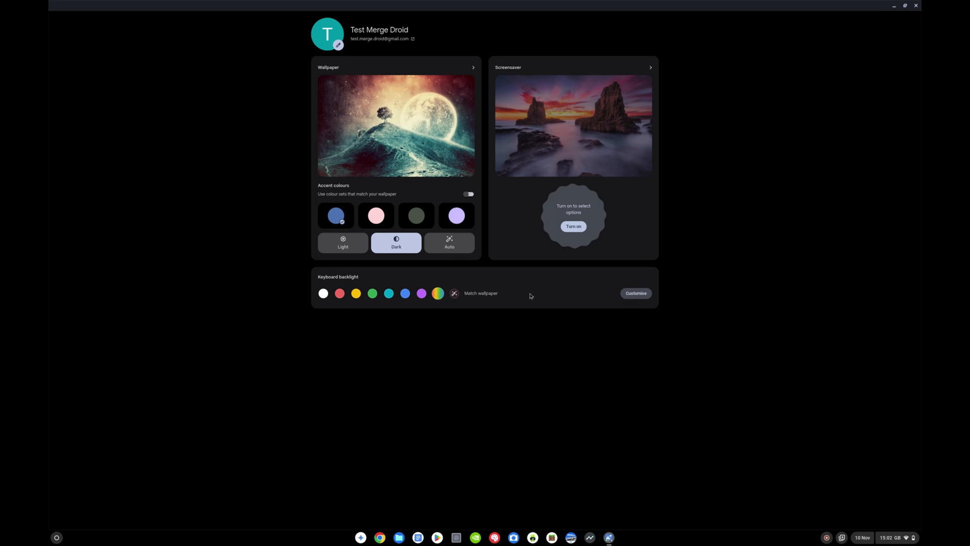
Customise keyboard backlight per zone: Zone 2 blue and Zone 3 purple alongside white Zone 1
click(636, 293)
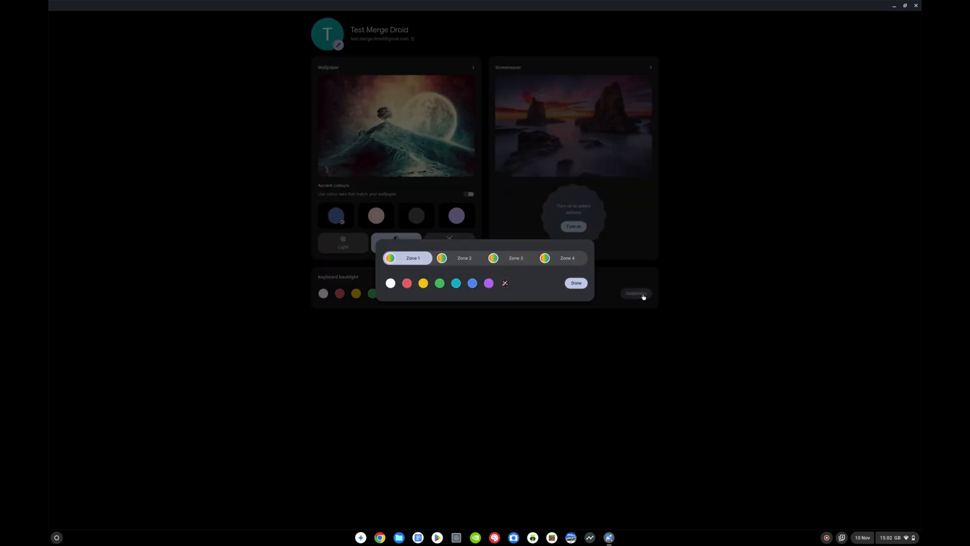
mouse_move(515, 258)
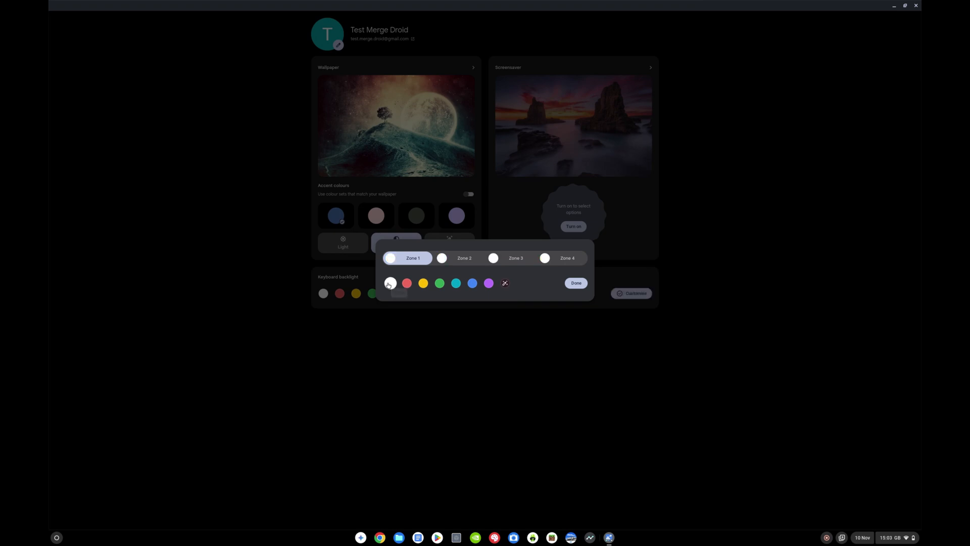
click(464, 257)
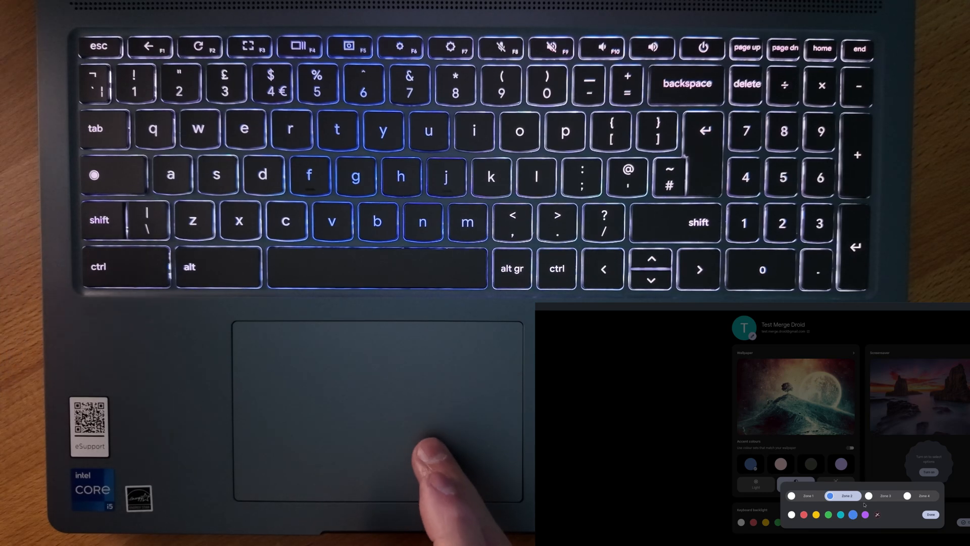
click(883, 495)
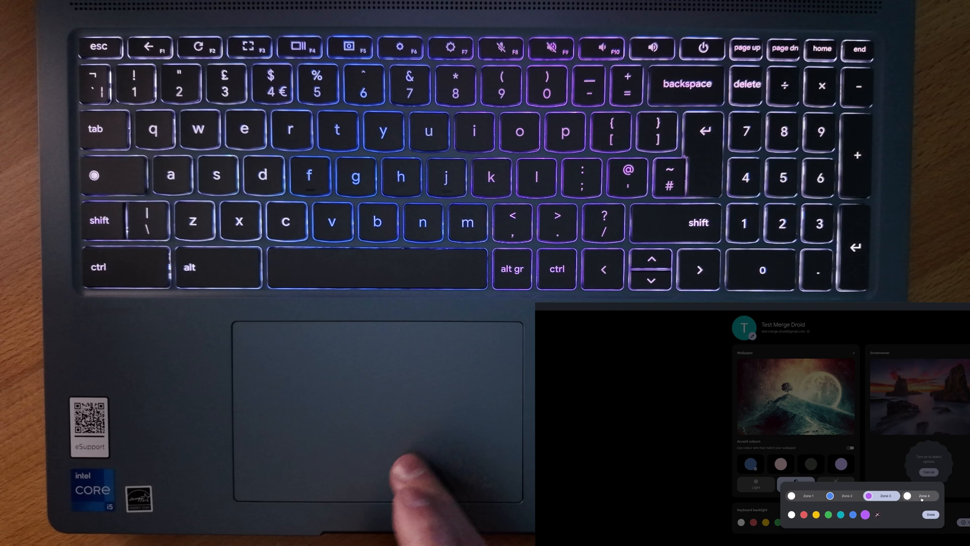